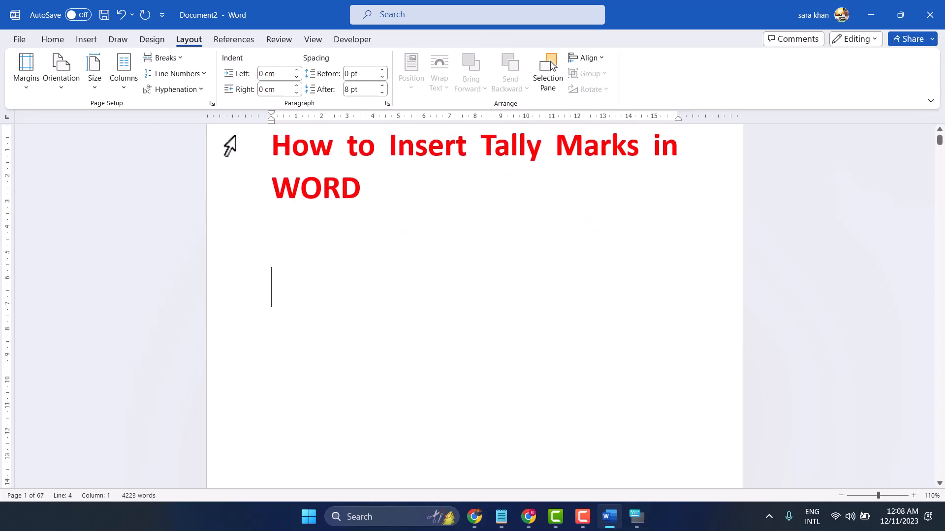
- Insert an equation below the title containing four vertical bar symbols as tally strokes
click(86, 40)
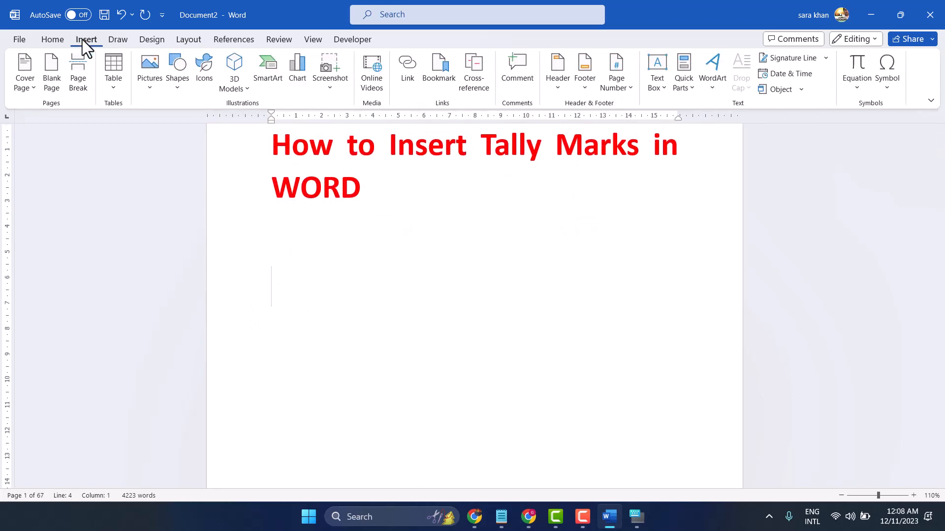
click(856, 71)
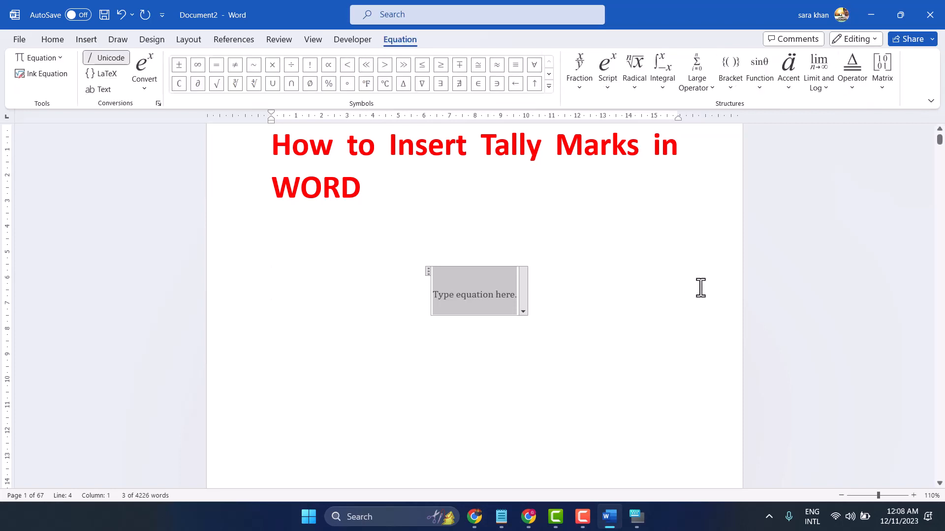
mouse_move(696, 287)
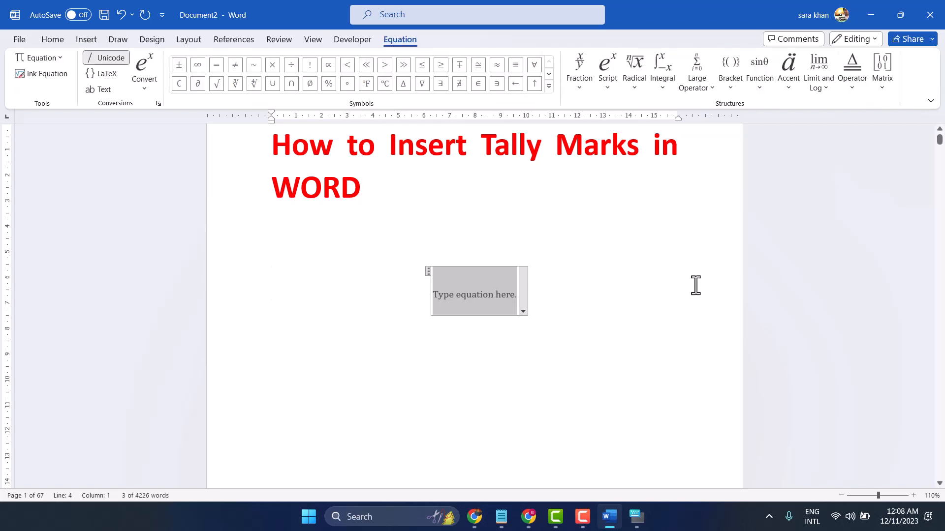
text(\)
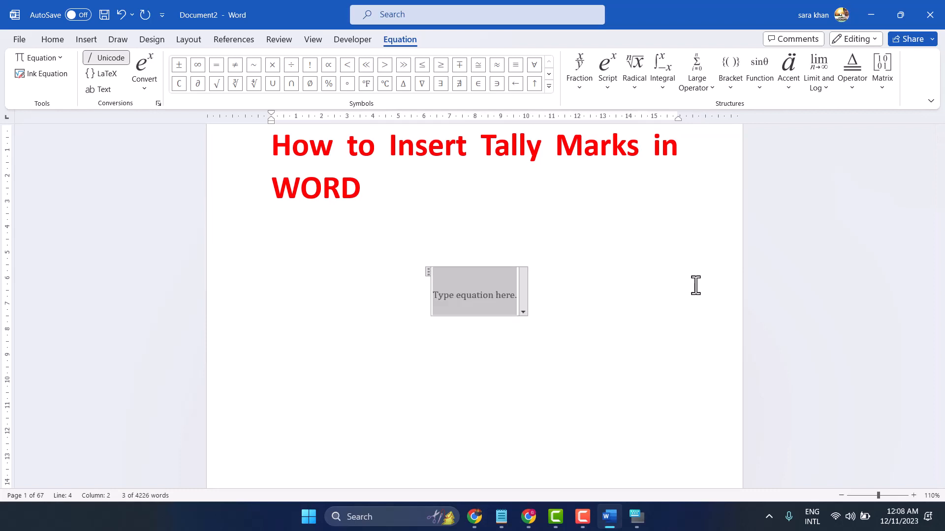
text(||||)
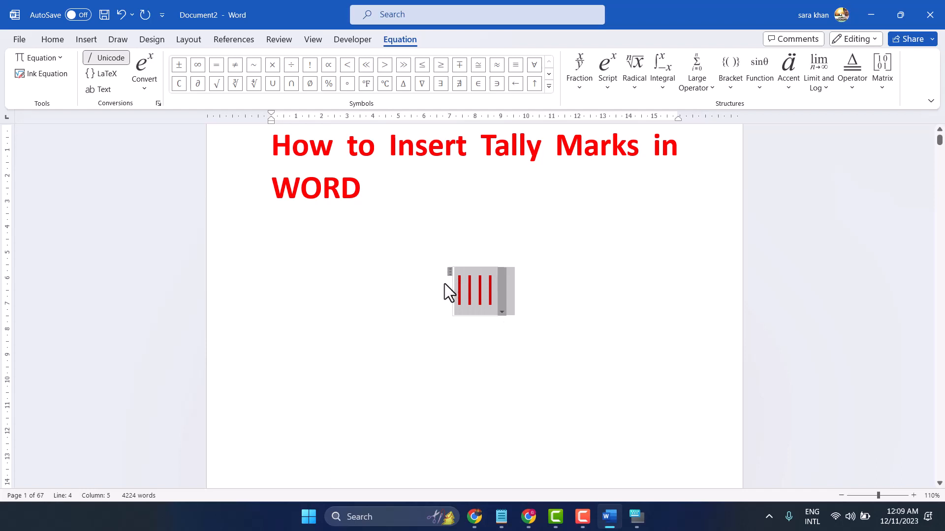
- Enlarge the four bars to about 110 pt with Increase Font Size, then deselect them
click(52, 39)
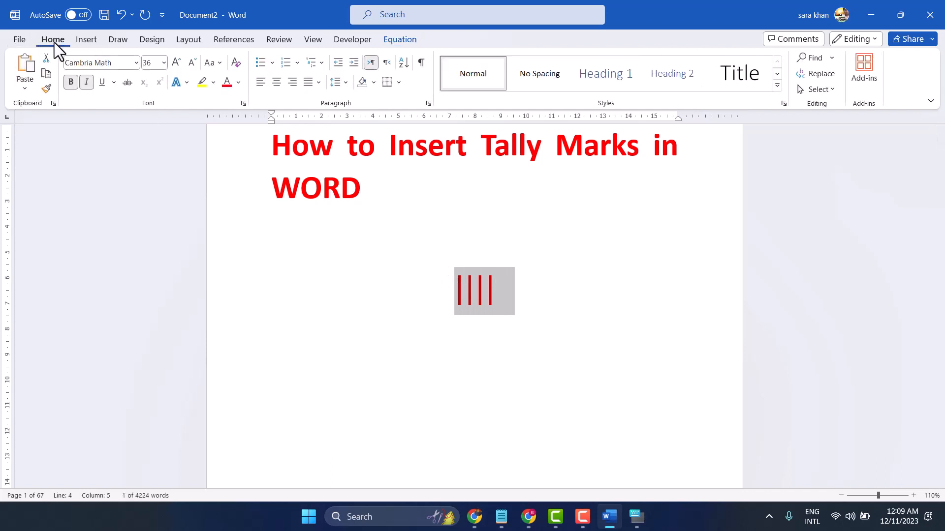
click(175, 62)
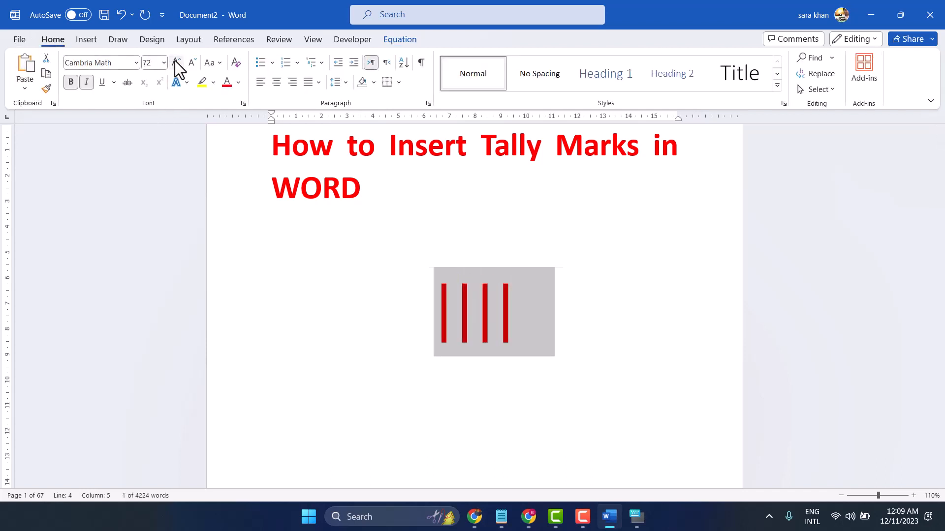
click(176, 62)
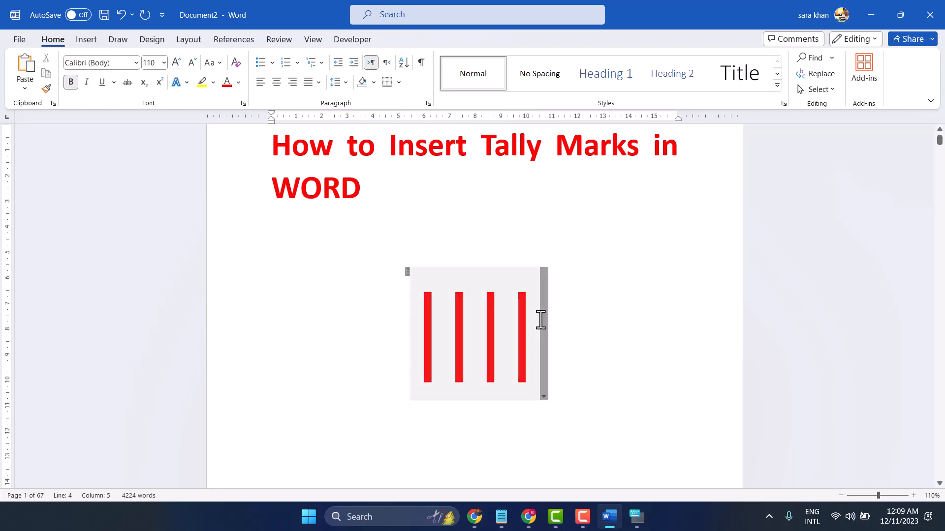
click(479, 335)
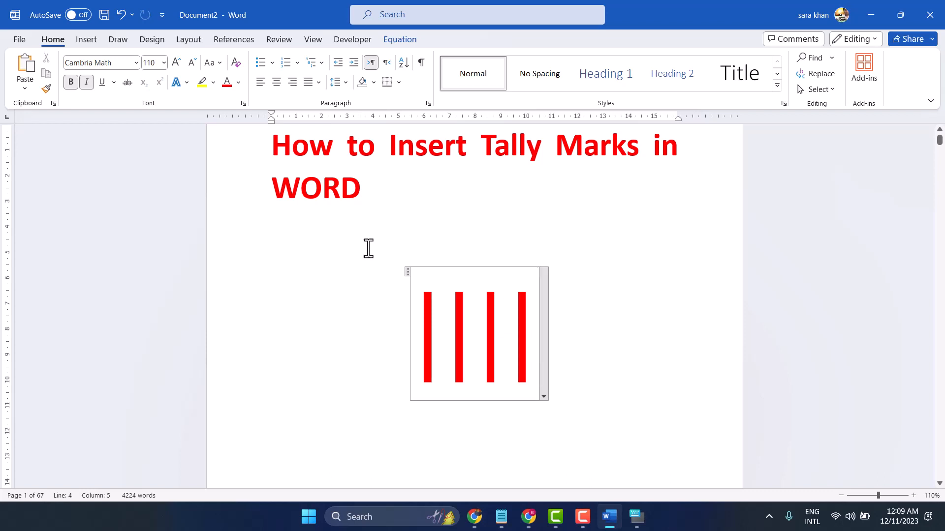
click(86, 39)
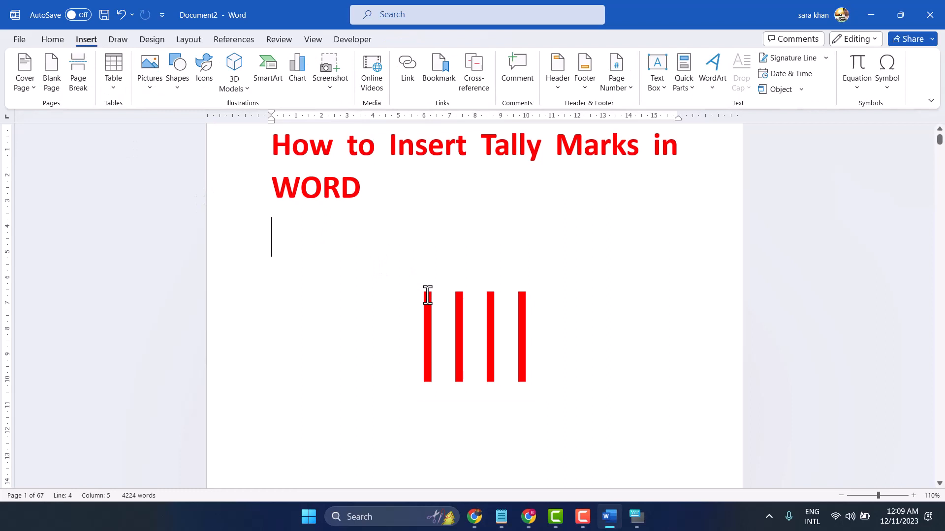
mouse_move(259, 255)
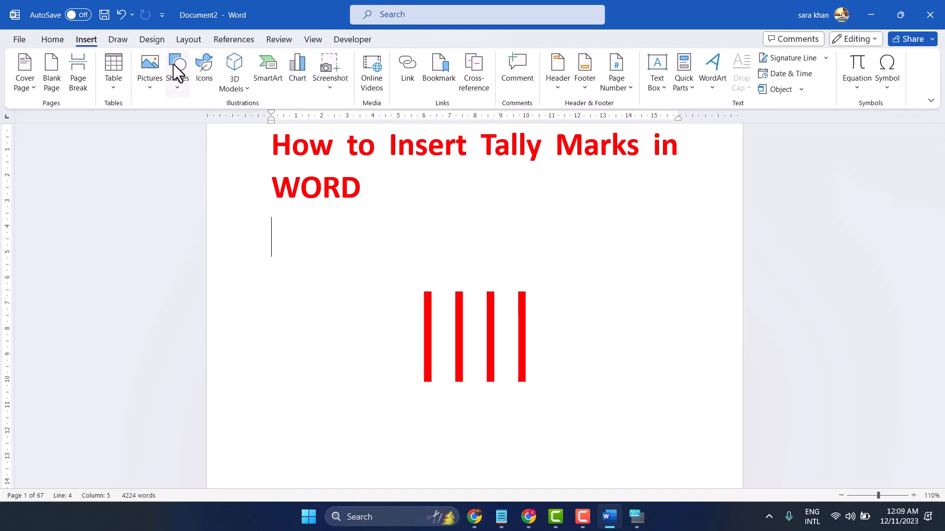
- Draw a straight Line shape diagonally from upper left to lower right across the four bars
click(177, 71)
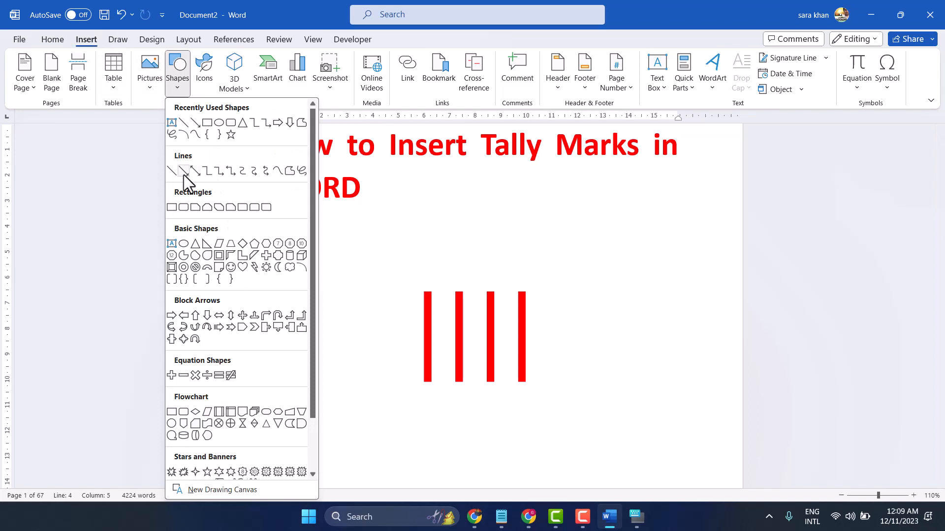
click(184, 170)
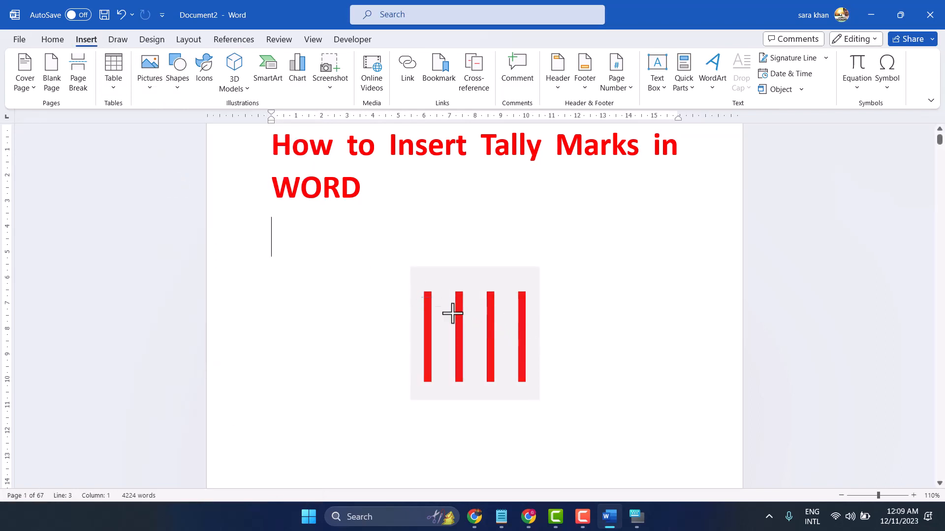
drag(422, 298, 508, 386)
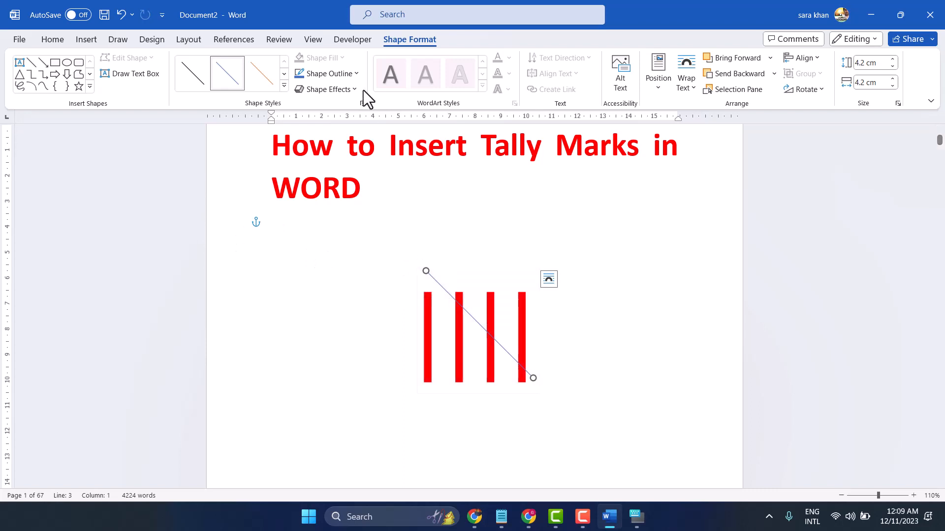
- Give the diagonal line a heavy outline weight and Red standard colour
click(327, 74)
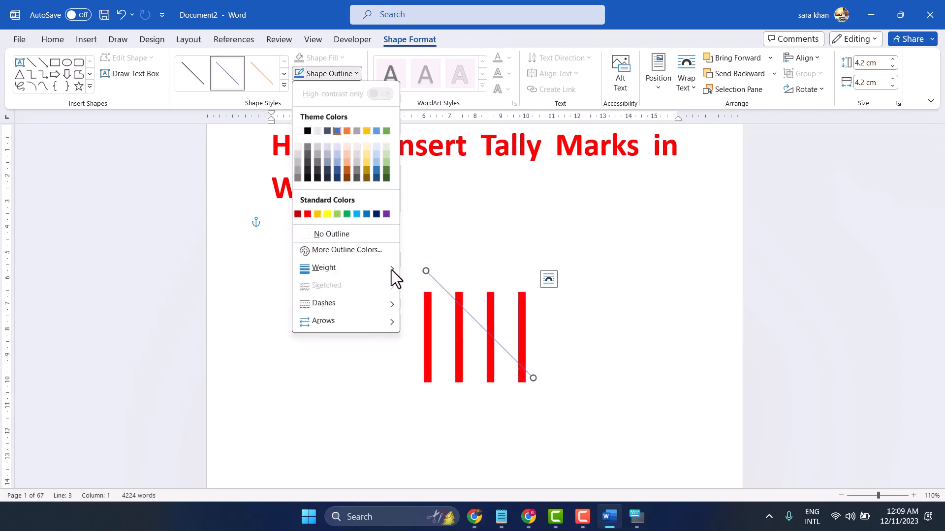
click(324, 268)
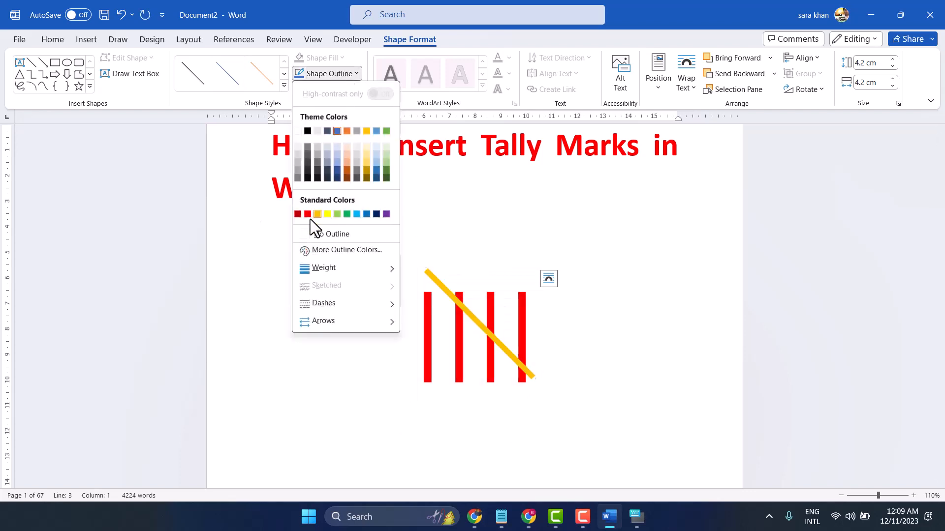
click(296, 213)
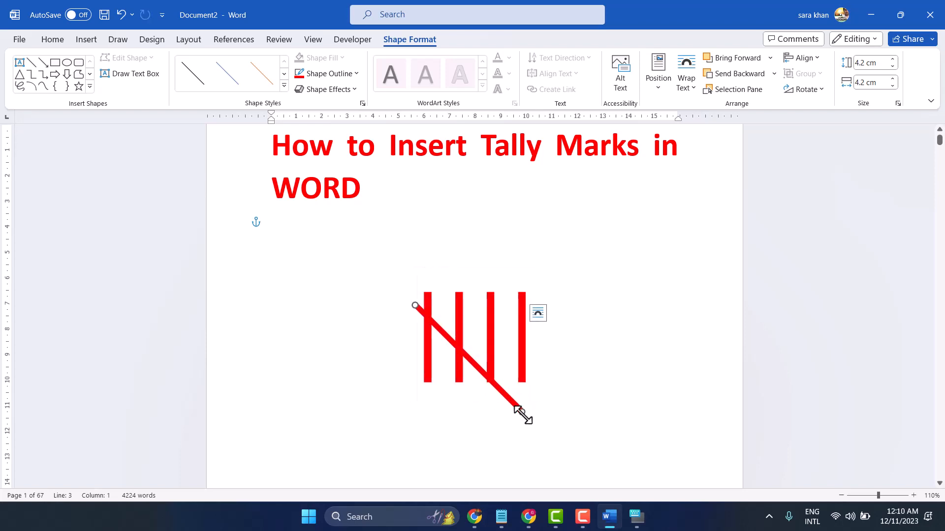
- Move the line's lower endpoint to a shallower slant crossing all four bars, then deselect it
drag(521, 415, 533, 367)
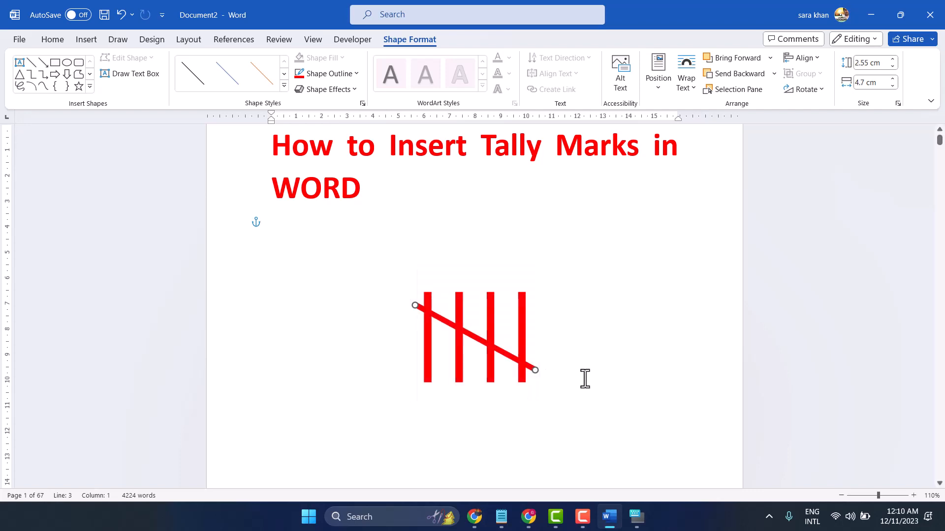
click(566, 364)
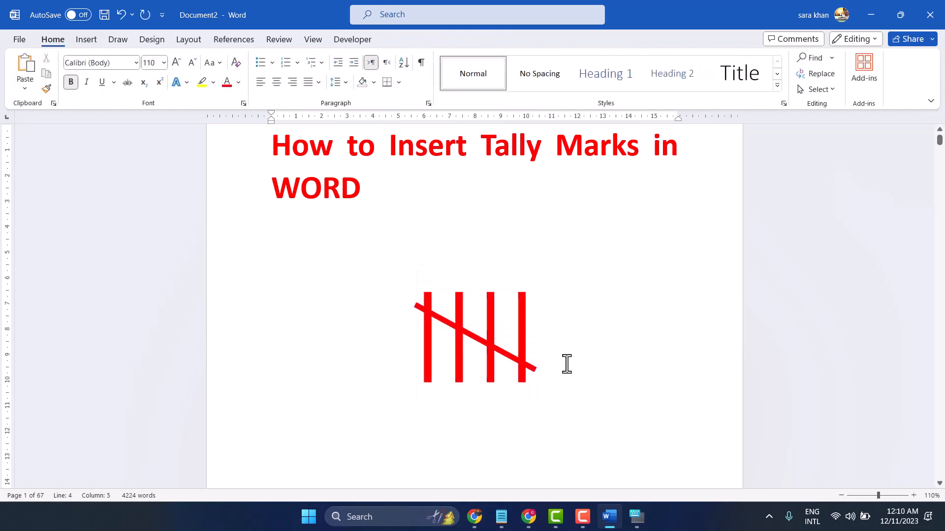
mouse_move(564, 356)
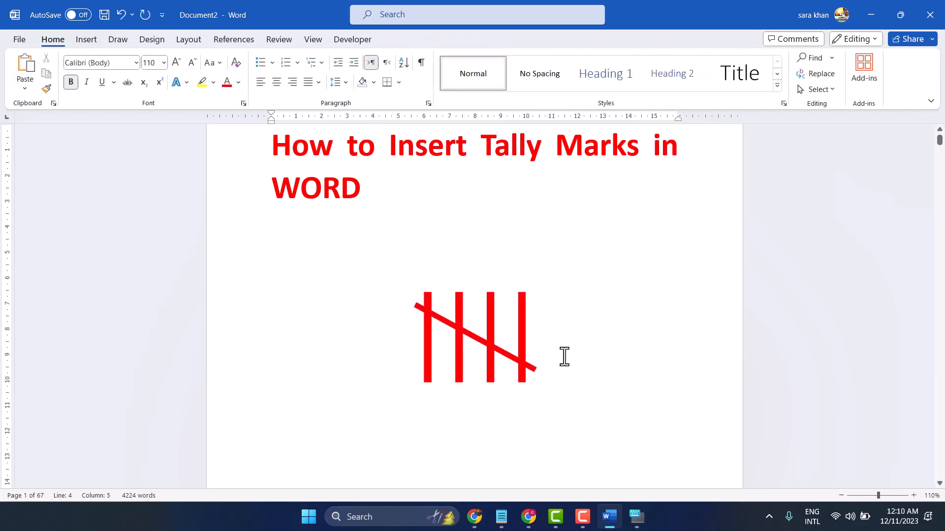
click(537, 326)
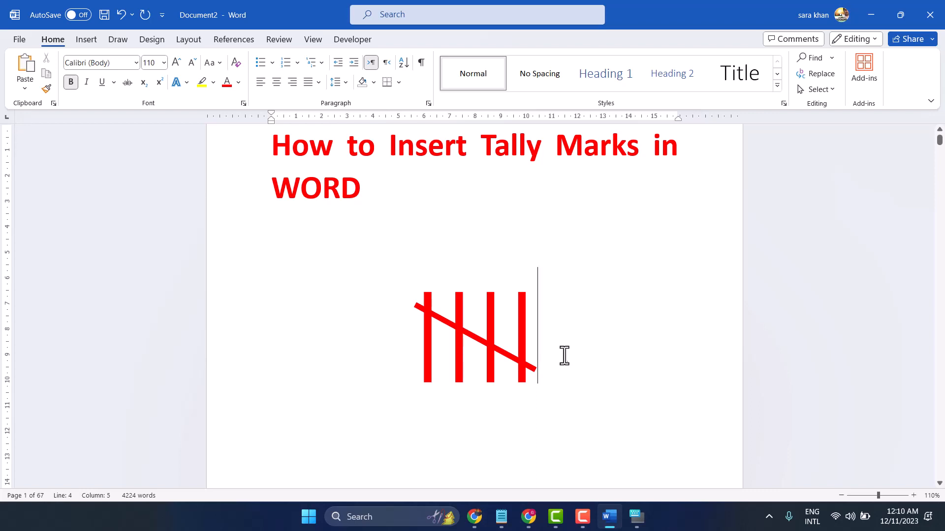